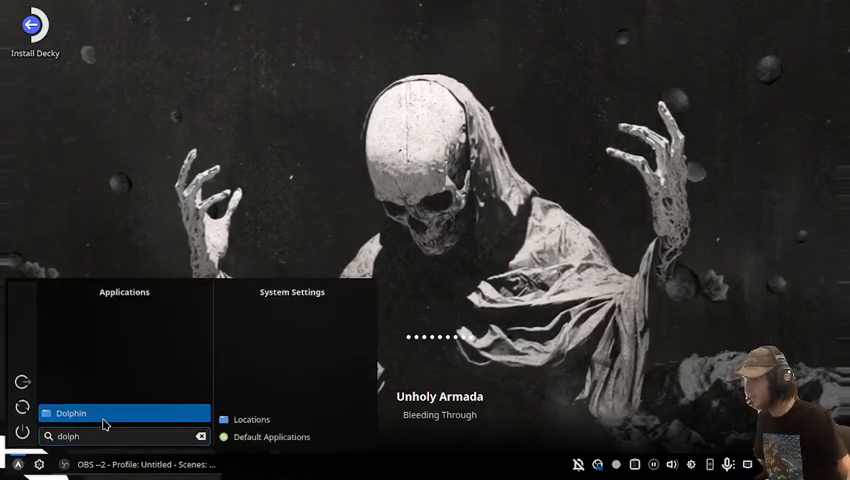
# Step: Launch Dolphin and select the rld-mh2.iso disc image in Downloads
pyautogui.click(70, 413)
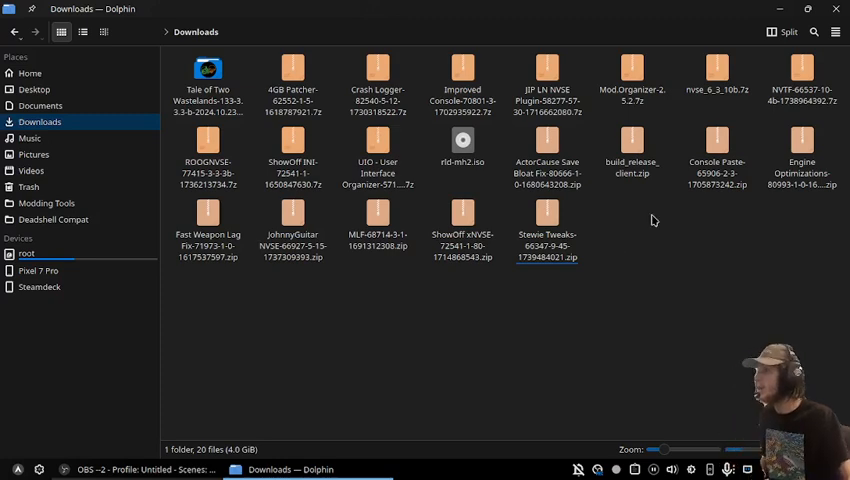
pyautogui.click(462, 140)
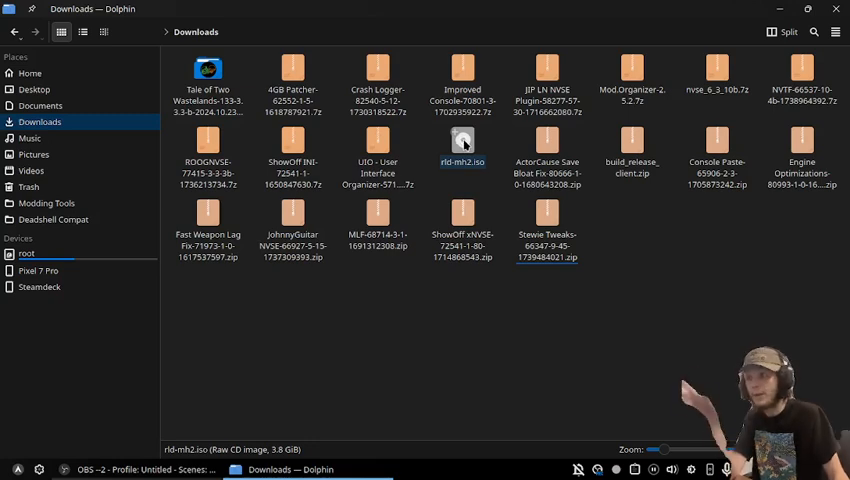
pyautogui.click(547, 140)
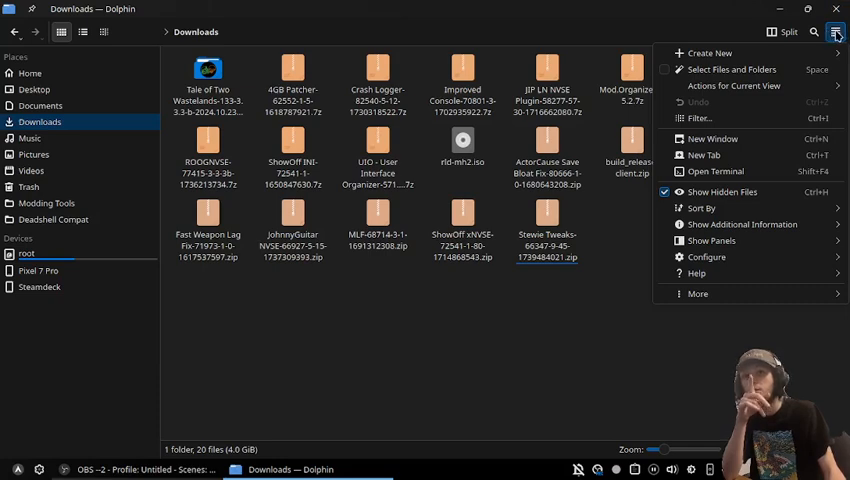
# Step: Open Dolphin's Context Menu settings and browse downloadable services
pyautogui.click(705, 257)
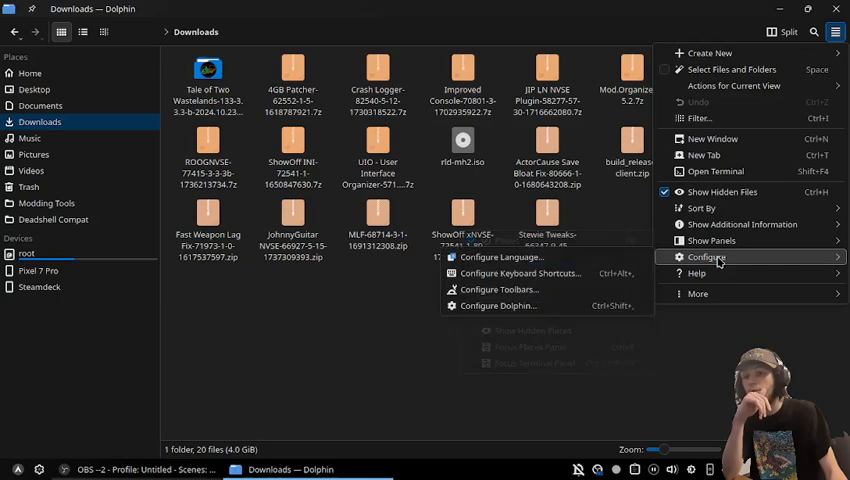
pyautogui.click(498, 305)
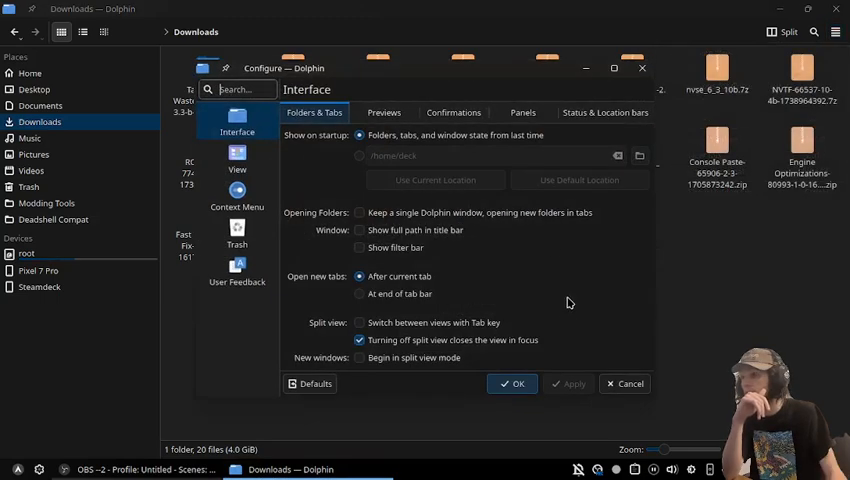
pyautogui.click(237, 195)
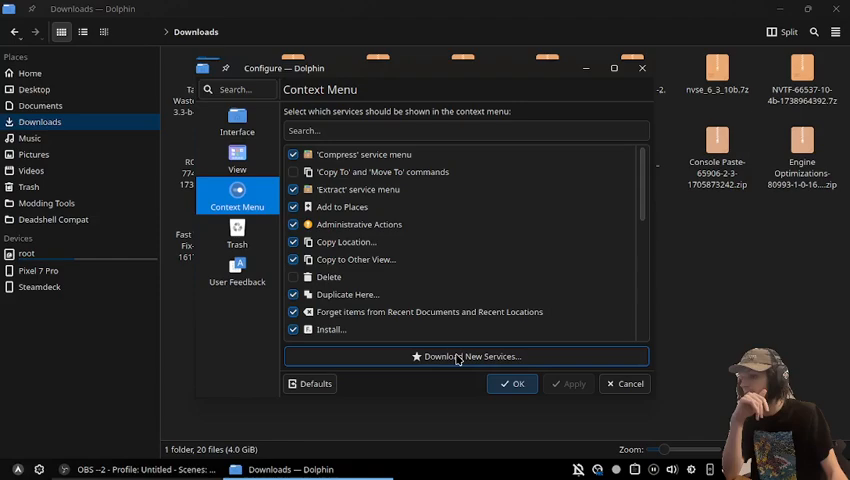
pyautogui.click(464, 356)
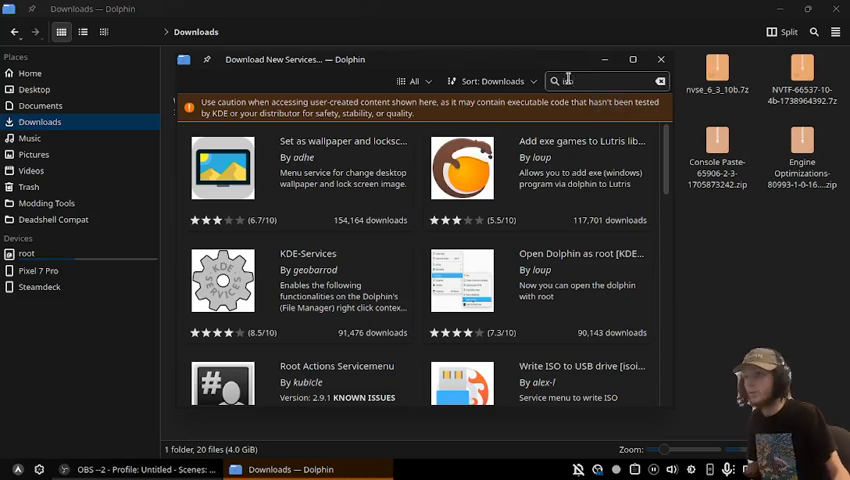
# Step: Search services for 'iso' and scroll to ISO Image Writer and isomount-qt
pyautogui.write('iso')
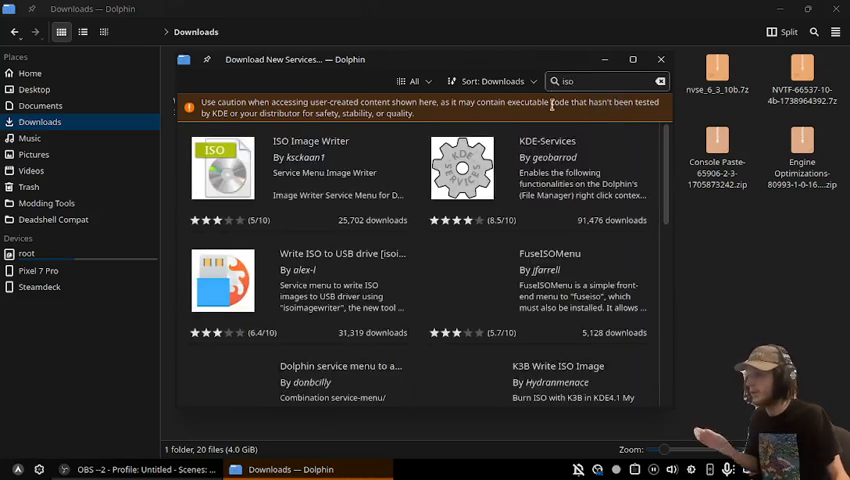
pyautogui.scroll(-3)
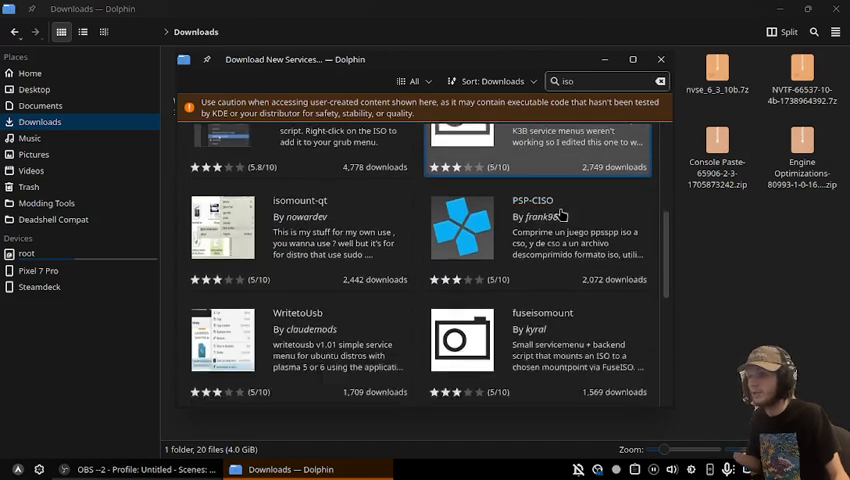
pyautogui.scroll(-3)
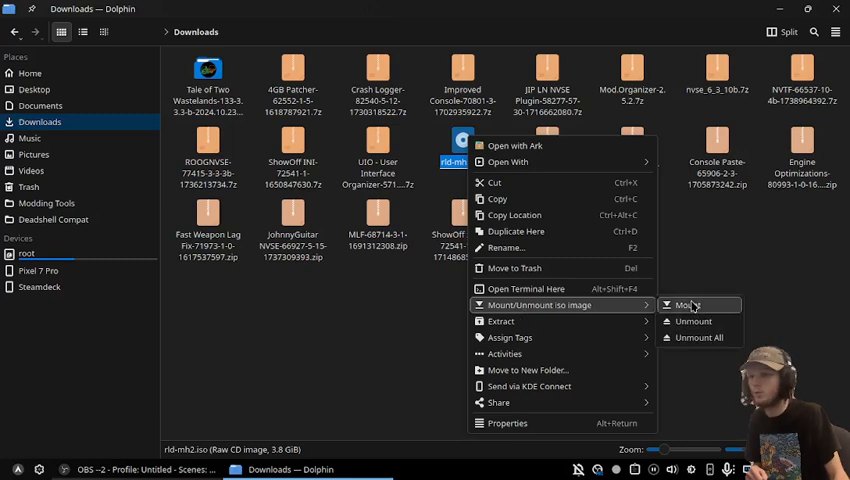
# Step: Mount rld-mh2.iso and open the Manhunt2 device
pyautogui.click(688, 305)
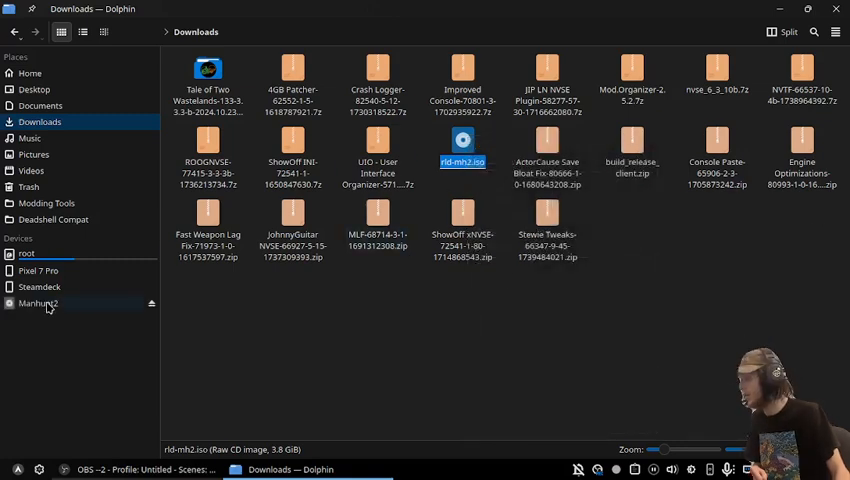
pyautogui.click(38, 303)
pyautogui.write('steam')
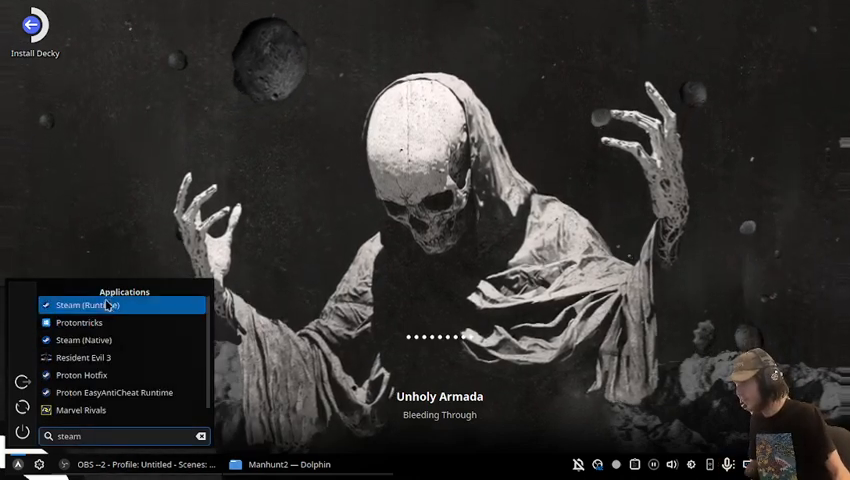
# Step: Launch Steam, switch to LIBRARY, and start adding a non-Steam game
pyautogui.click(90, 305)
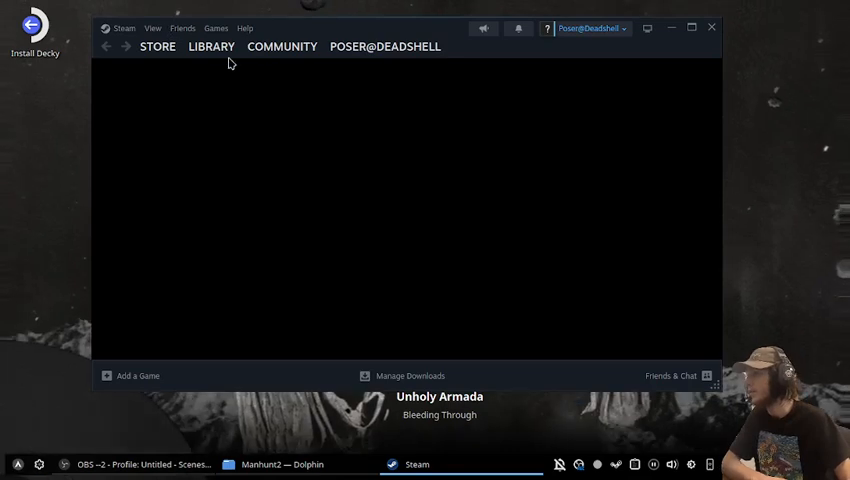
pyautogui.click(156, 46)
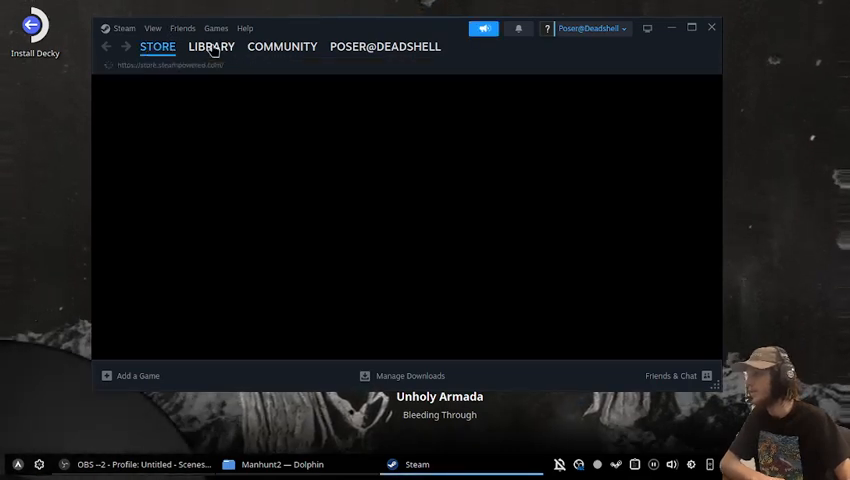
pyautogui.click(211, 46)
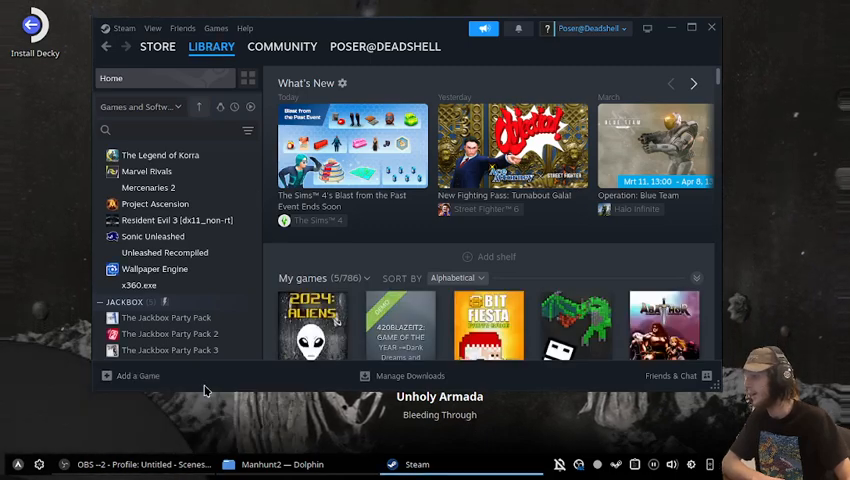
pyautogui.click(131, 377)
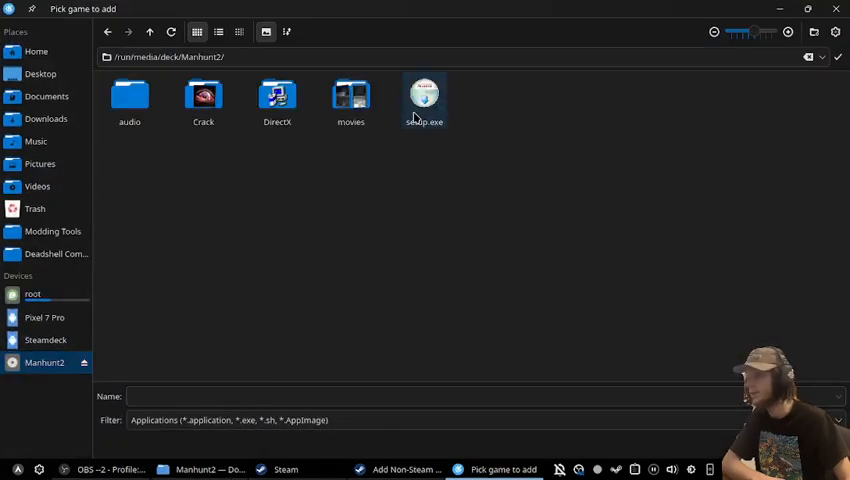
# Step: Add setup.exe from /run/media/deck/Manhunt2/ as a non-Steam game
pyautogui.click(423, 98)
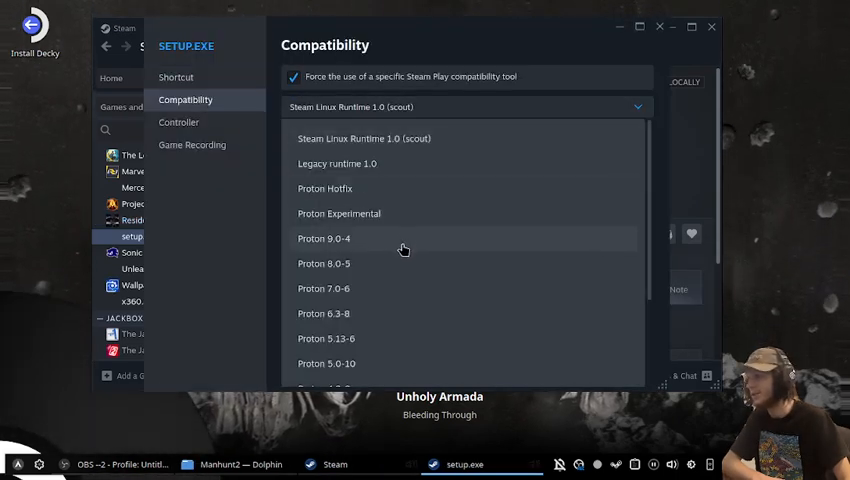
# Step: Force a Proton compatibility tool for setup.exe and return to its library page
pyautogui.click(711, 27)
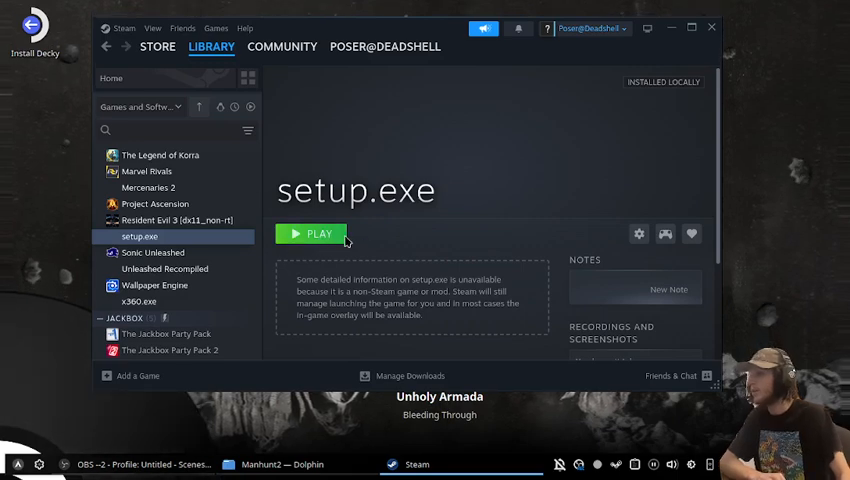
# Step: Run the Manhunt 2 installer, accept the licence, and choose Custom Install
pyautogui.click(311, 233)
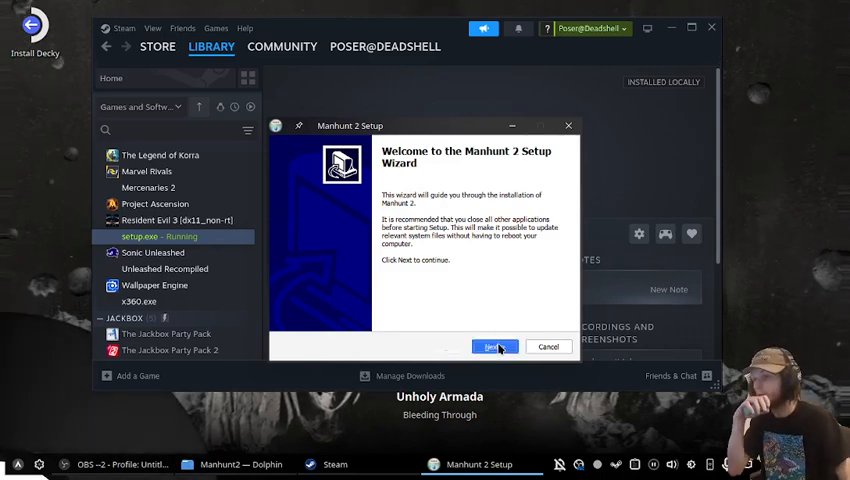
pyautogui.click(494, 347)
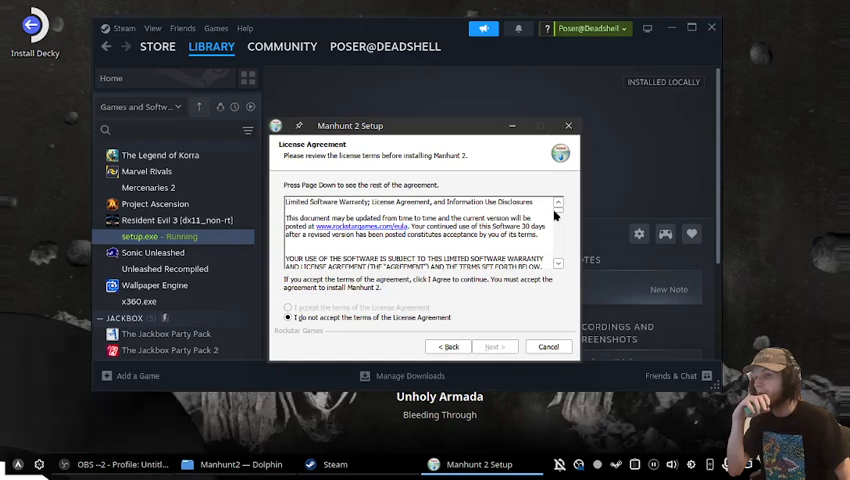
pyautogui.click(289, 307)
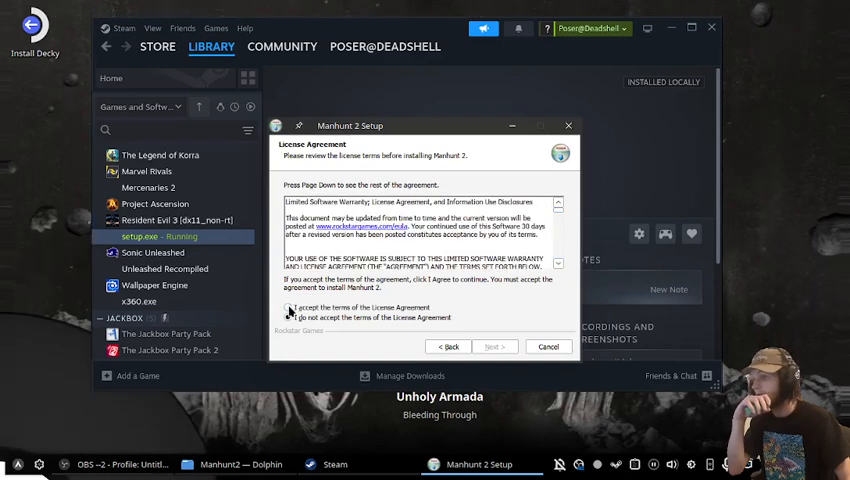
pyautogui.click(493, 346)
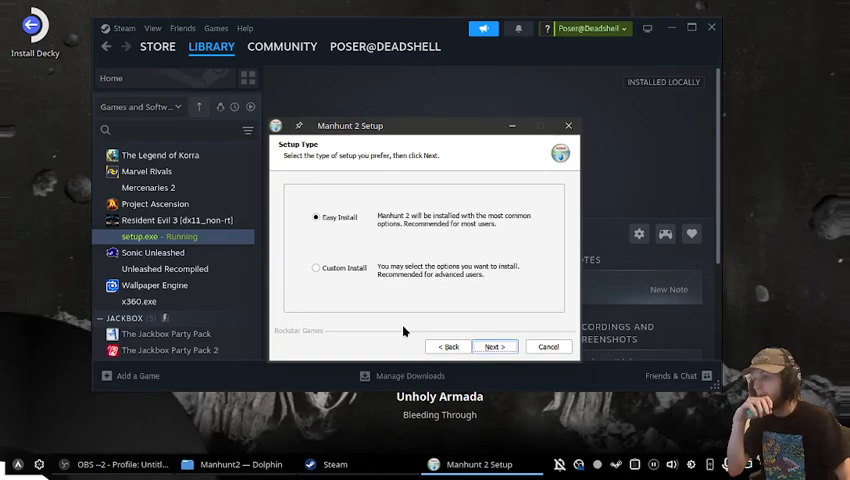
pyautogui.moveTo(378, 275)
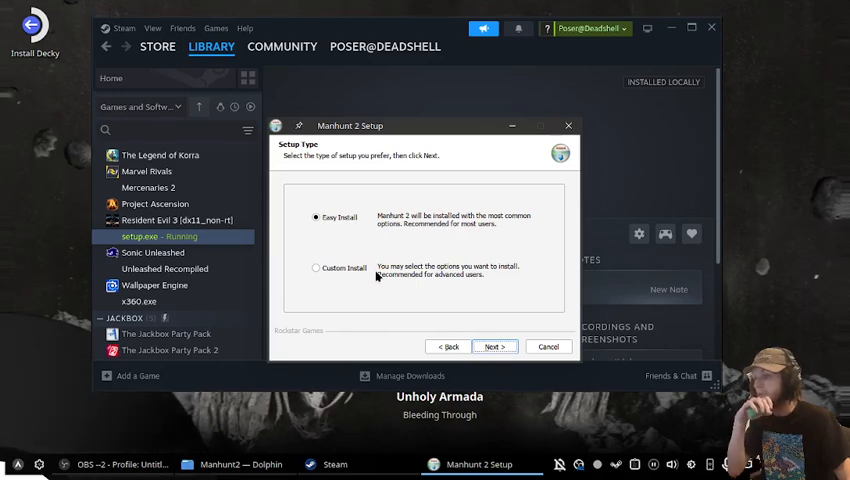
pyautogui.moveTo(343, 278)
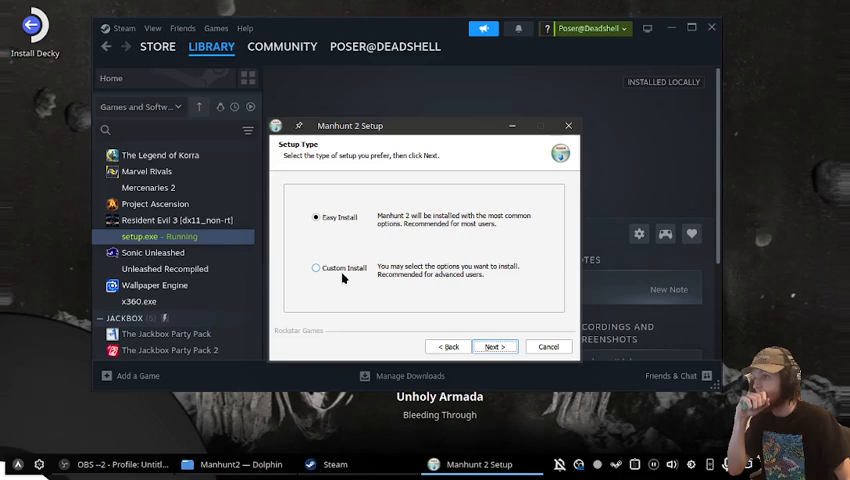
pyautogui.click(316, 267)
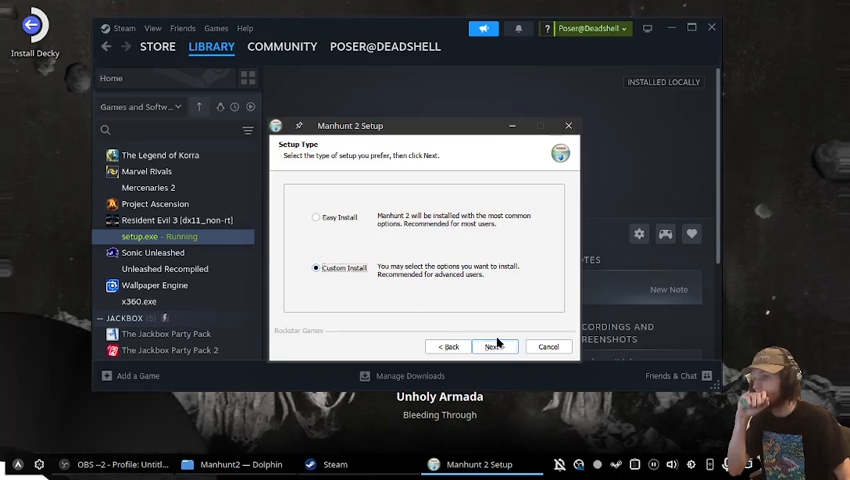
pyautogui.click(494, 346)
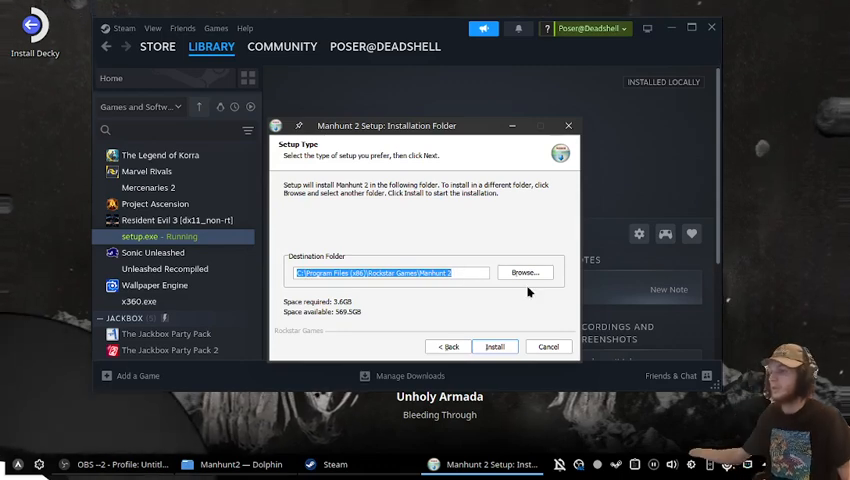
# Step: Browse to Z:\home\deck\Games as the Manhunt 2 install folder
pyautogui.click(524, 272)
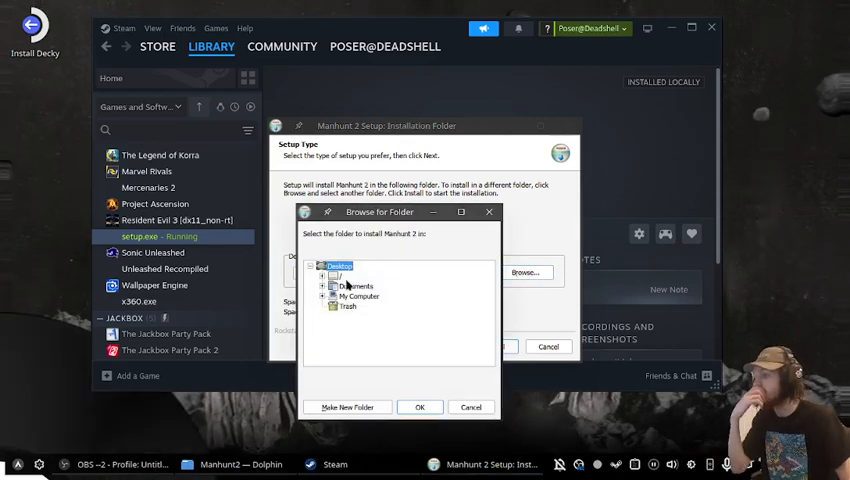
pyautogui.click(324, 296)
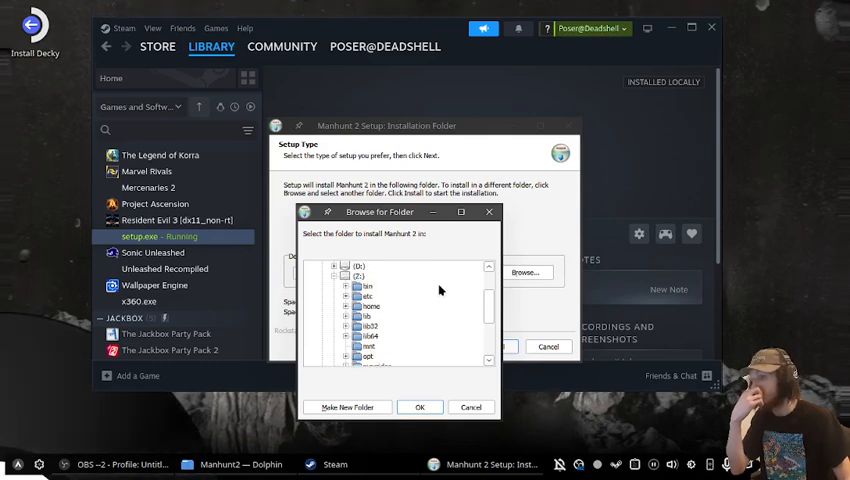
pyautogui.click(351, 306)
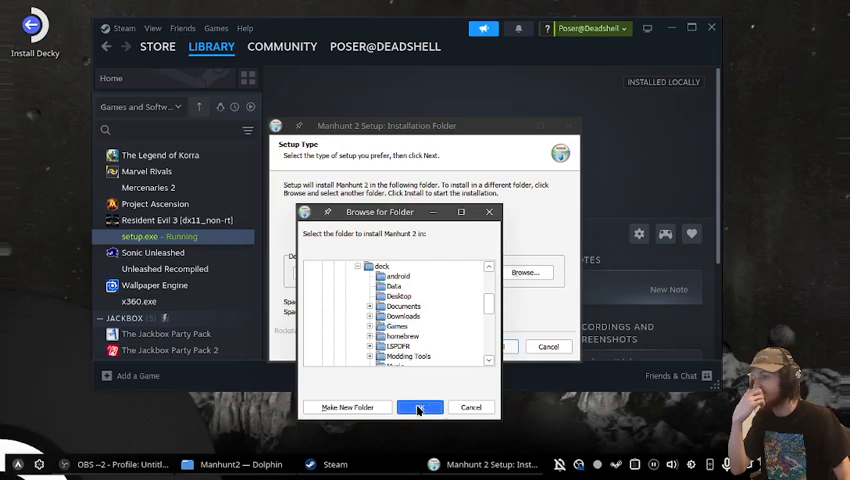
pyautogui.click(419, 407)
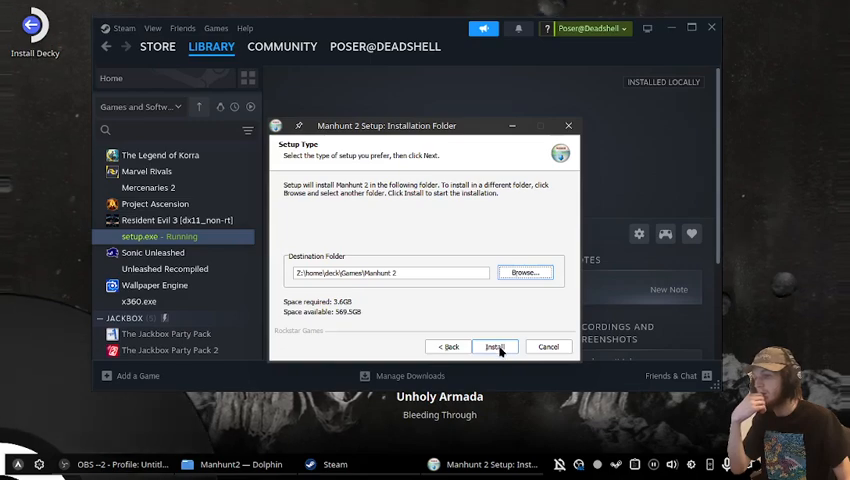
# Step: Start the Manhunt 2 installation and wait for the completion page
pyautogui.click(494, 347)
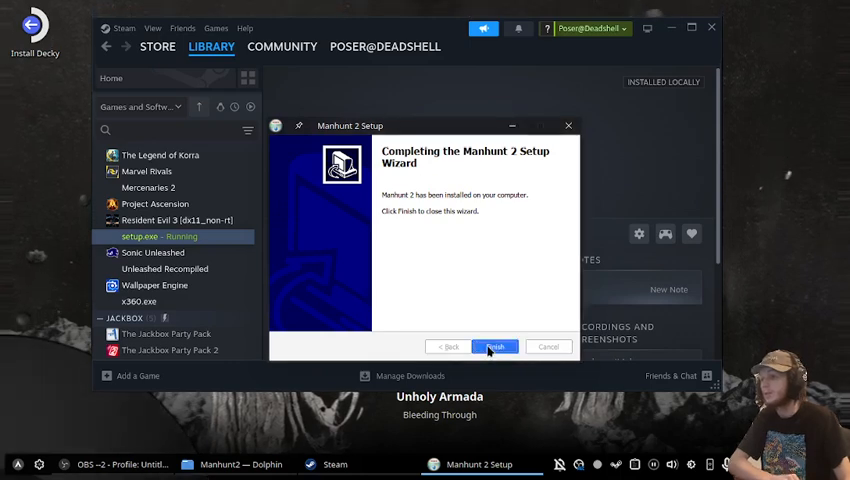
# Step: Close the setup wizard and paste the cracked Manhunt2.exe from Crack into Games/Manhunt 2
pyautogui.click(495, 346)
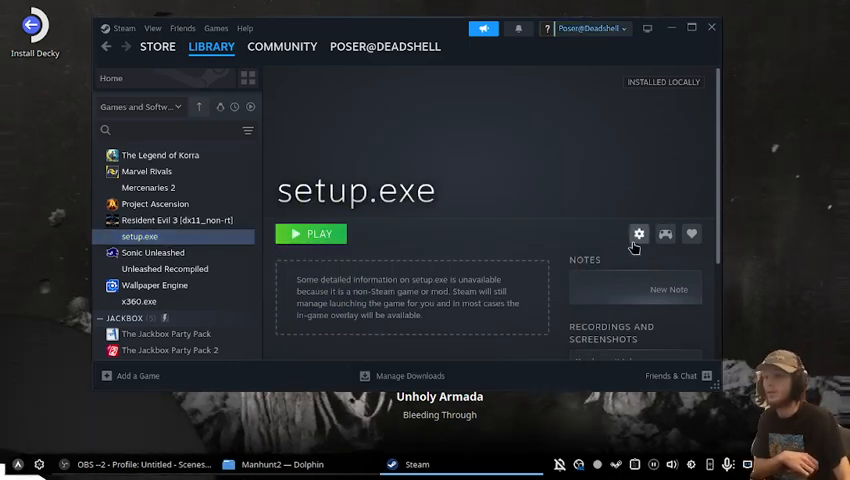
pyautogui.click(638, 233)
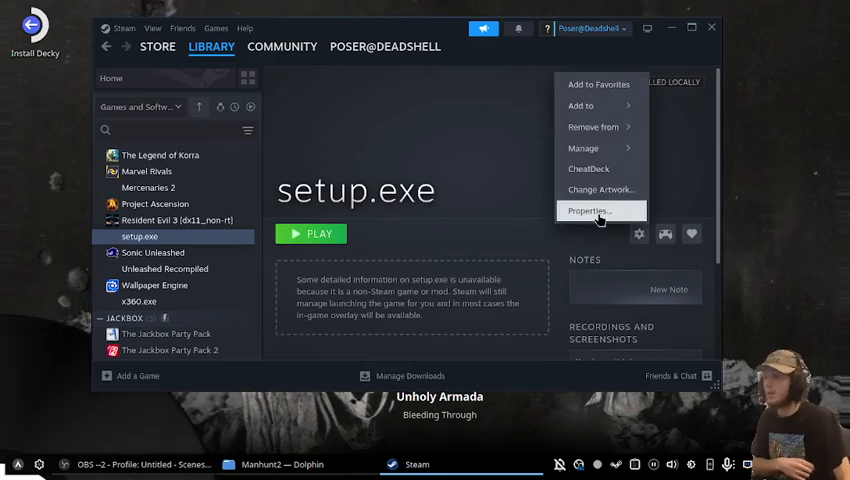
pyautogui.click(290, 468)
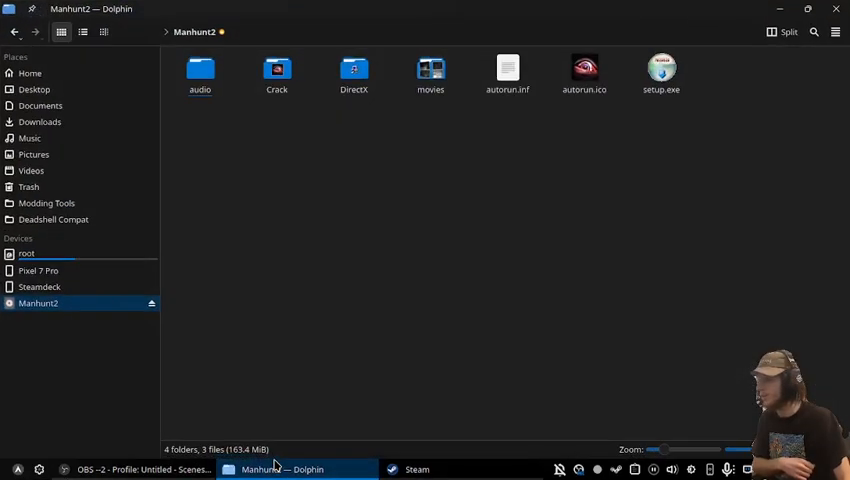
pyautogui.click(276, 72)
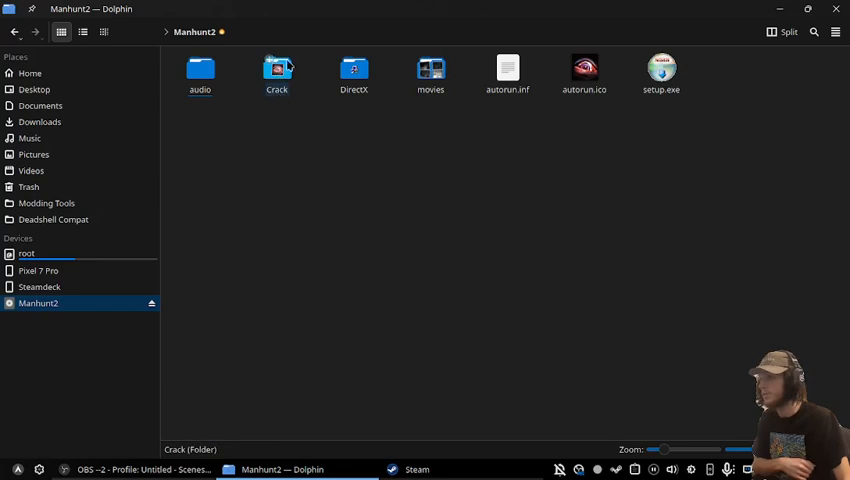
pyautogui.doubleClick(276, 72)
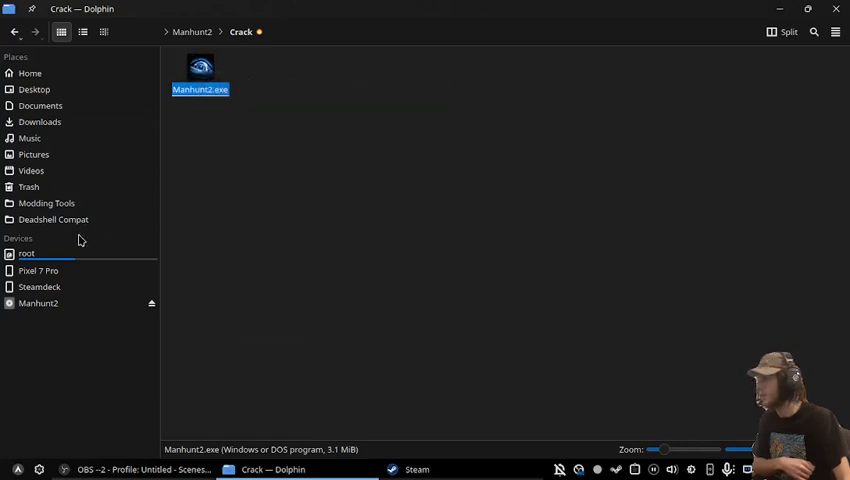
pyautogui.click(30, 73)
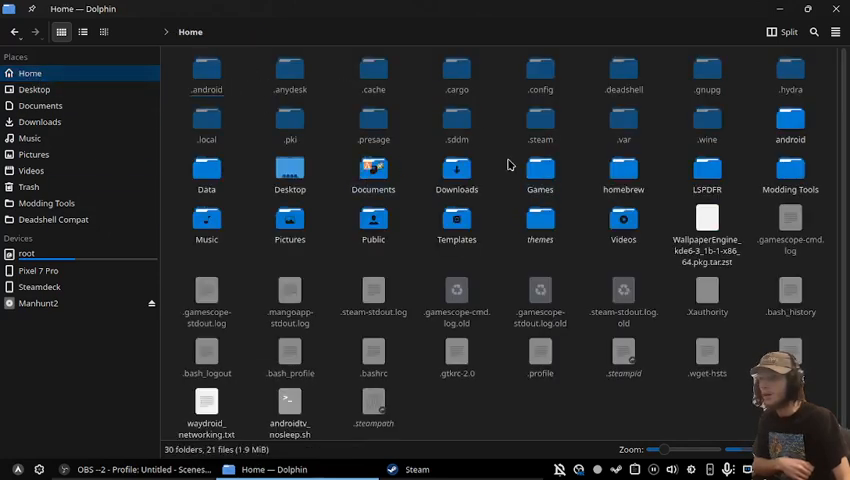
pyautogui.doubleClick(539, 170)
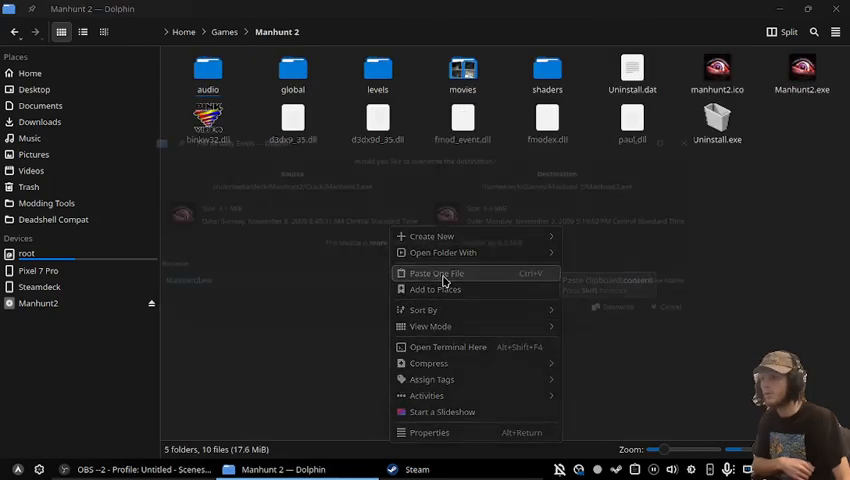
pyautogui.click(434, 273)
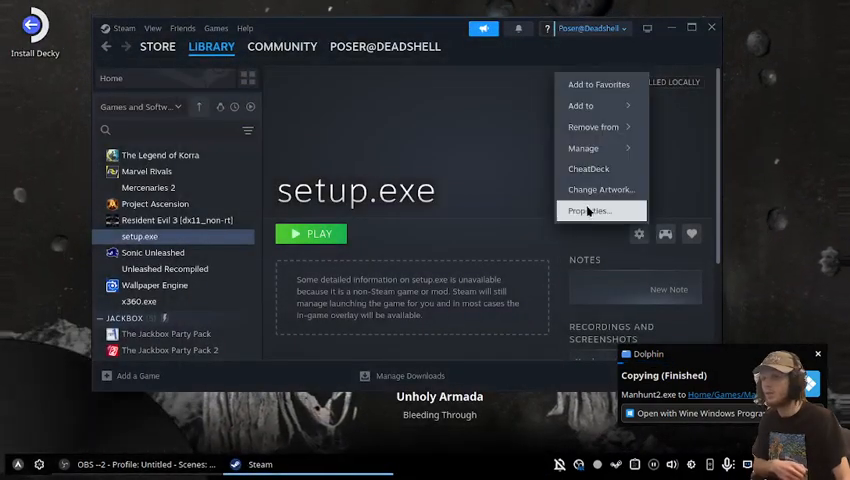
# Step: Rename the shortcut to Manhunt 2 and set its start-in folder to Games/Manhunt 2
pyautogui.click(591, 211)
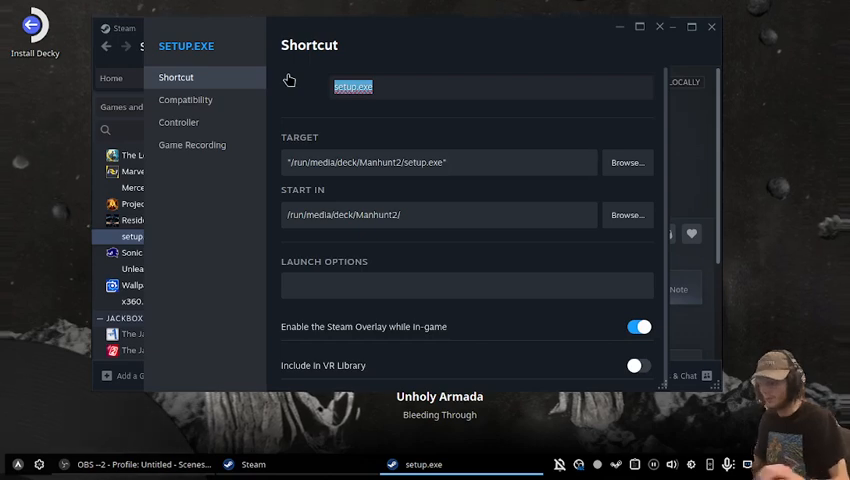
pyautogui.write('Manhunt 2')
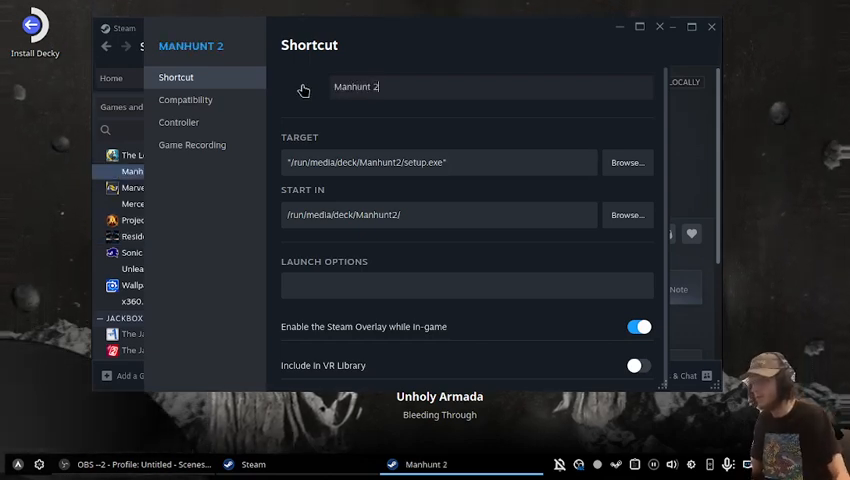
pyautogui.click(627, 215)
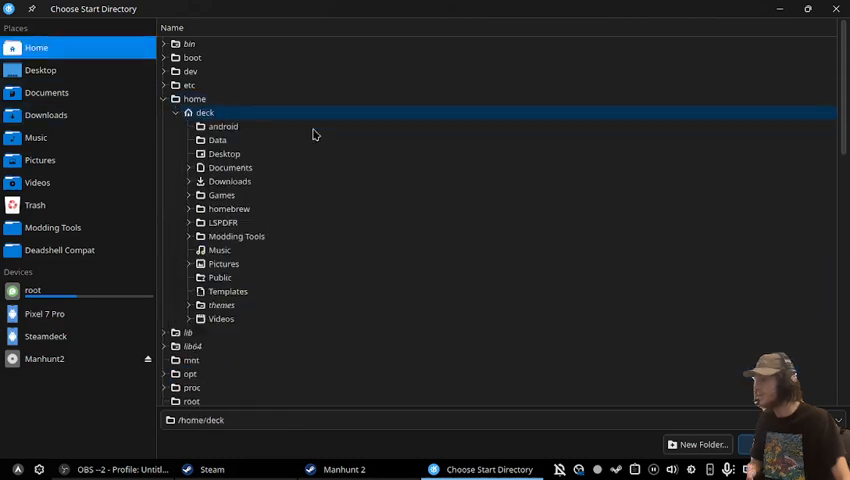
pyautogui.click(189, 195)
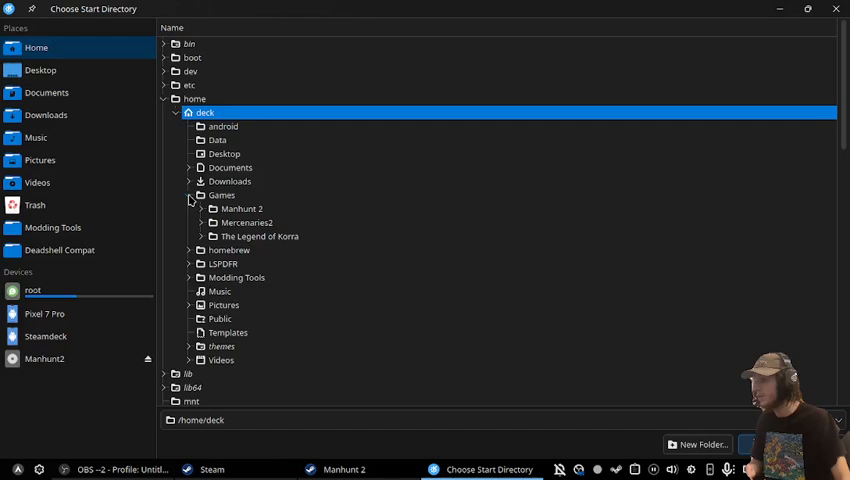
pyautogui.click(201, 209)
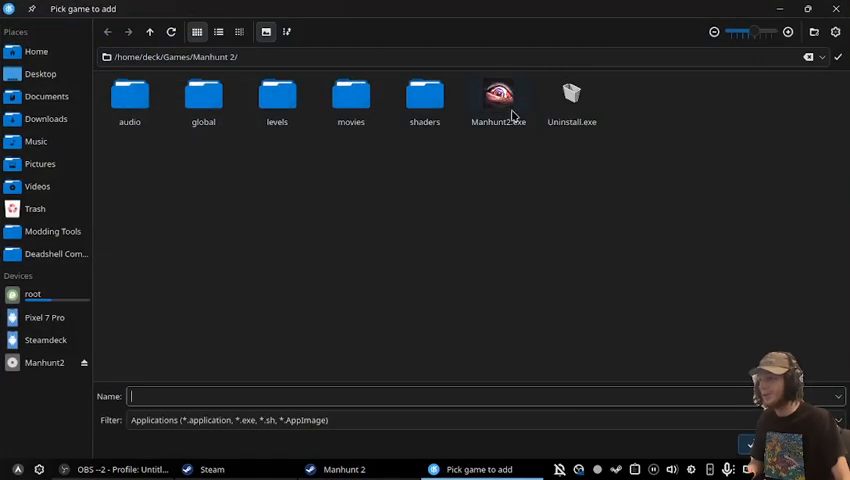
# Step: Set the shortcut target to Manhunt2.exe and close the properties window
pyautogui.click(498, 95)
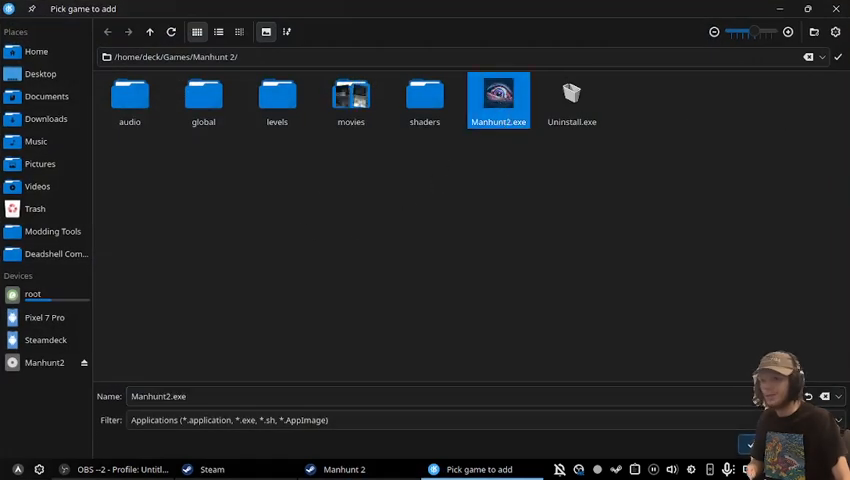
pyautogui.click(749, 444)
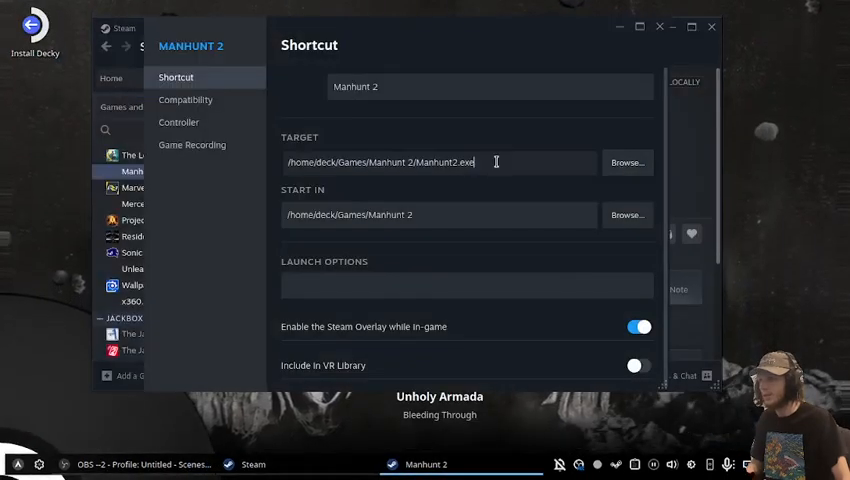
pyautogui.write('"')
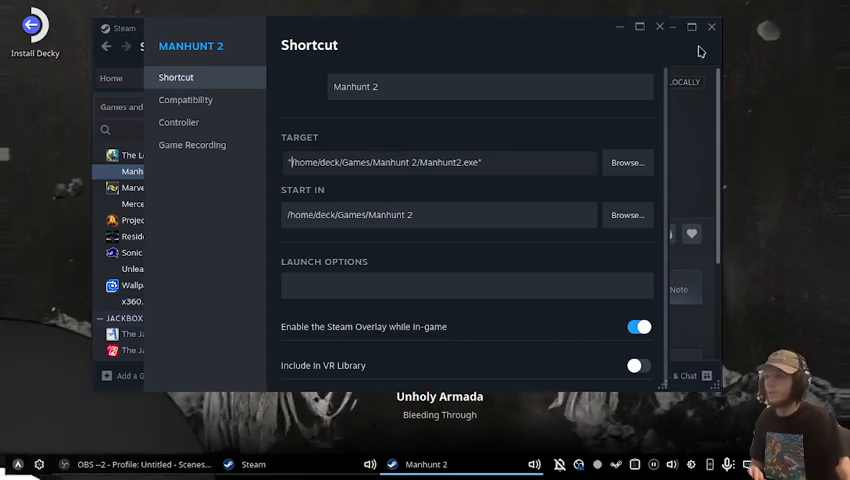
pyautogui.click(711, 27)
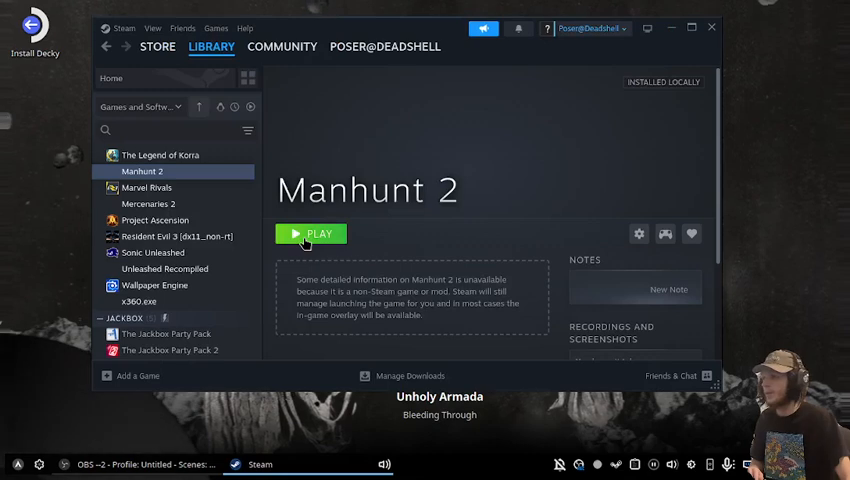
# Step: Launch Manhunt 2 and view its controller settings using Touchscreen Mouse Emulation
pyautogui.click(311, 233)
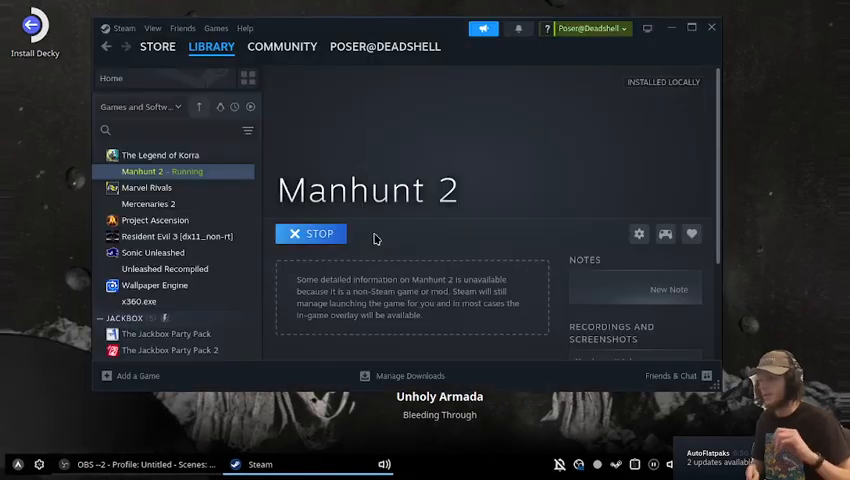
pyautogui.click(665, 234)
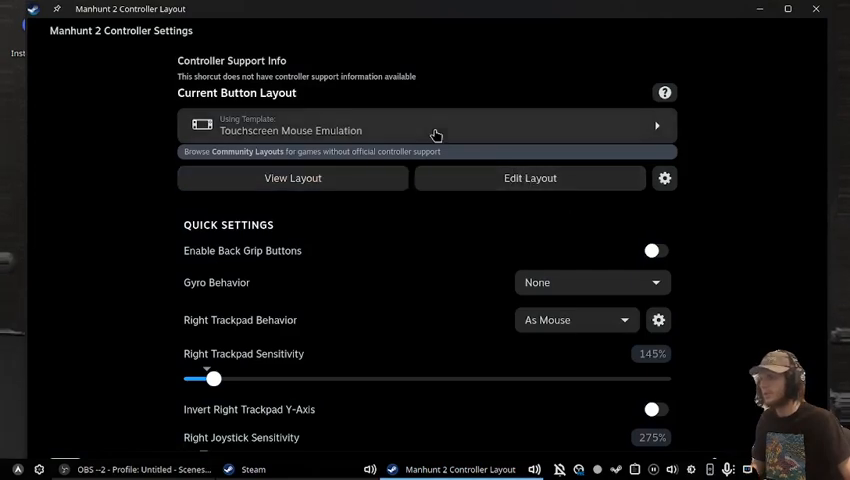
# Step: Download the community layout 'Manhunt 2 Working Controller' by spectar82
pyautogui.click(427, 125)
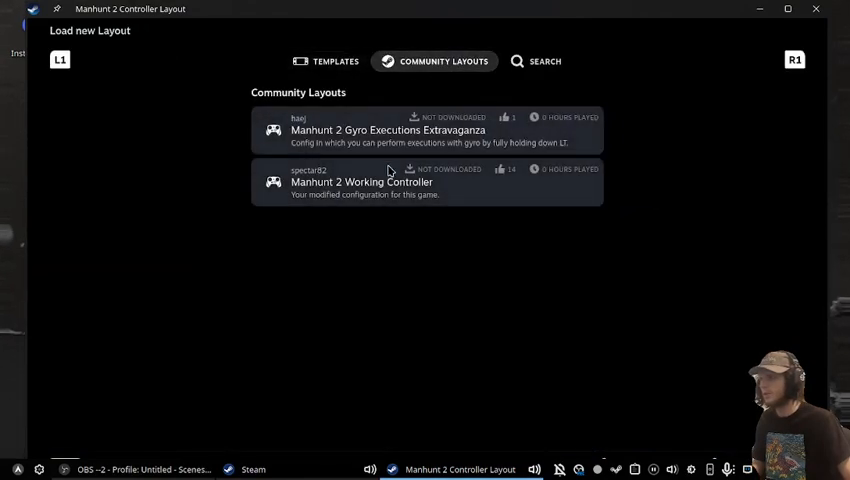
pyautogui.click(362, 182)
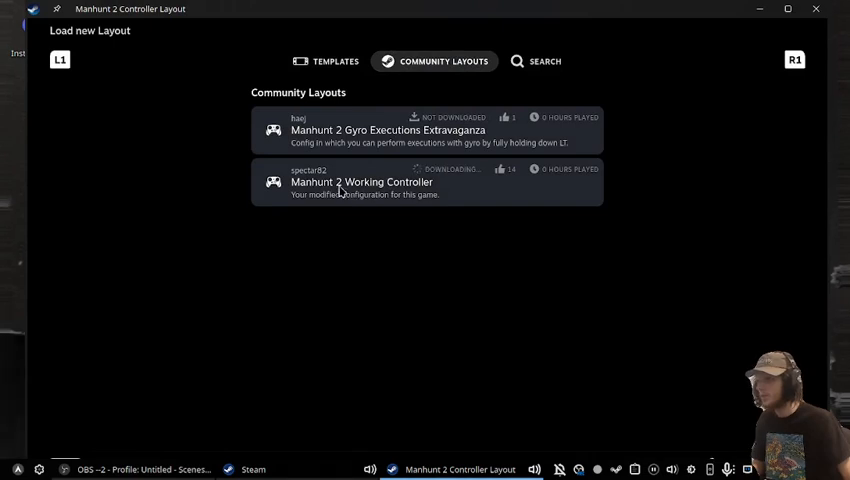